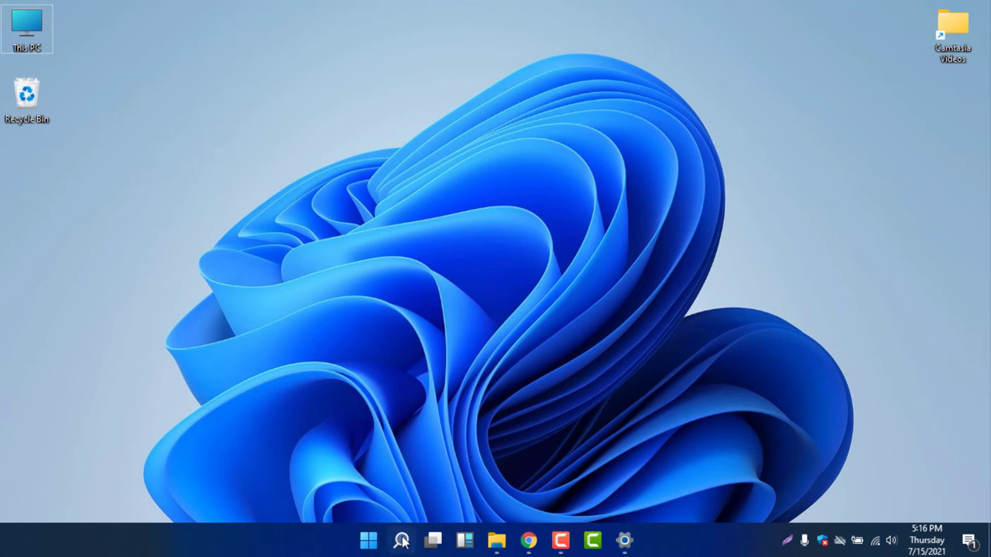
# Search Windows for "startup Apps" from the taskbar search icon
pyautogui.click(401, 541)
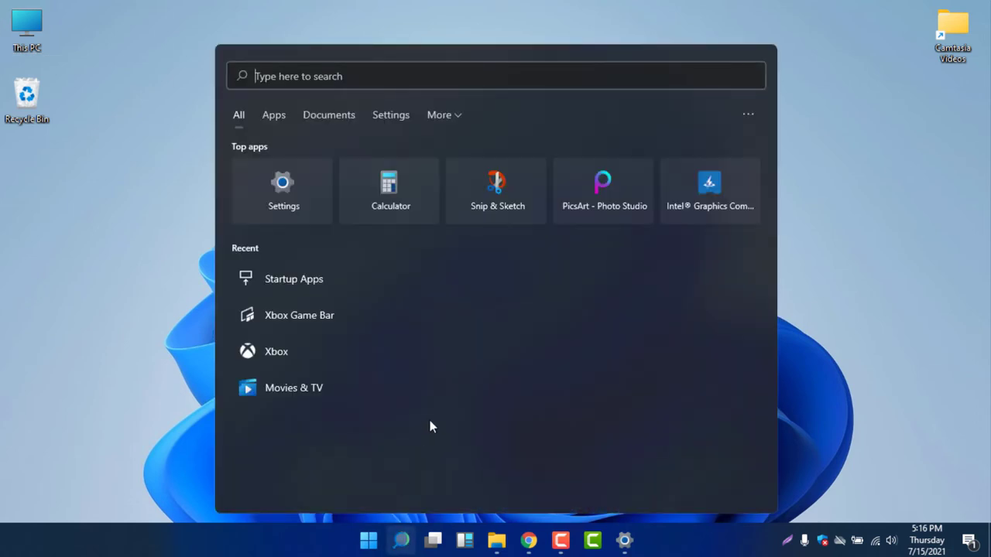
pyautogui.write('startup Apps')
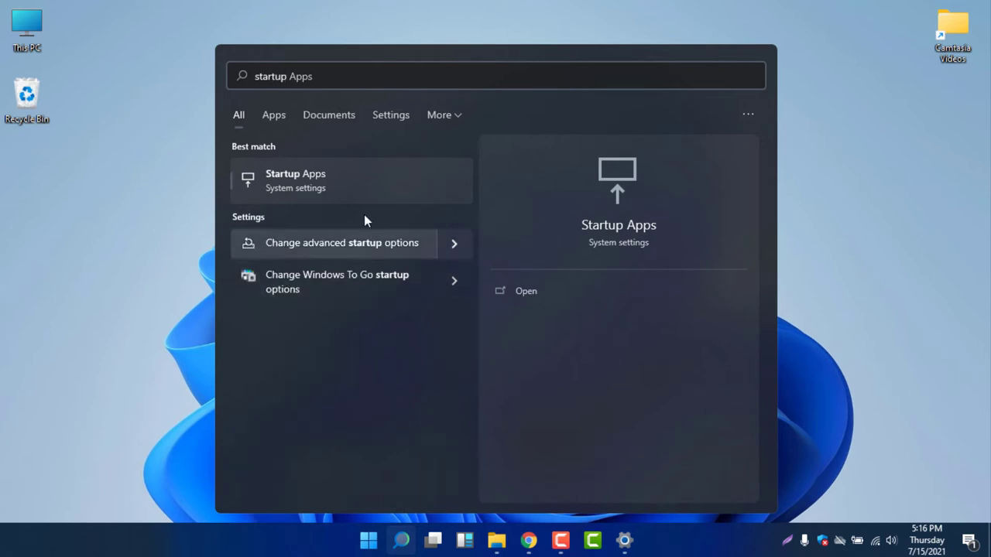
pyautogui.moveTo(350, 181)
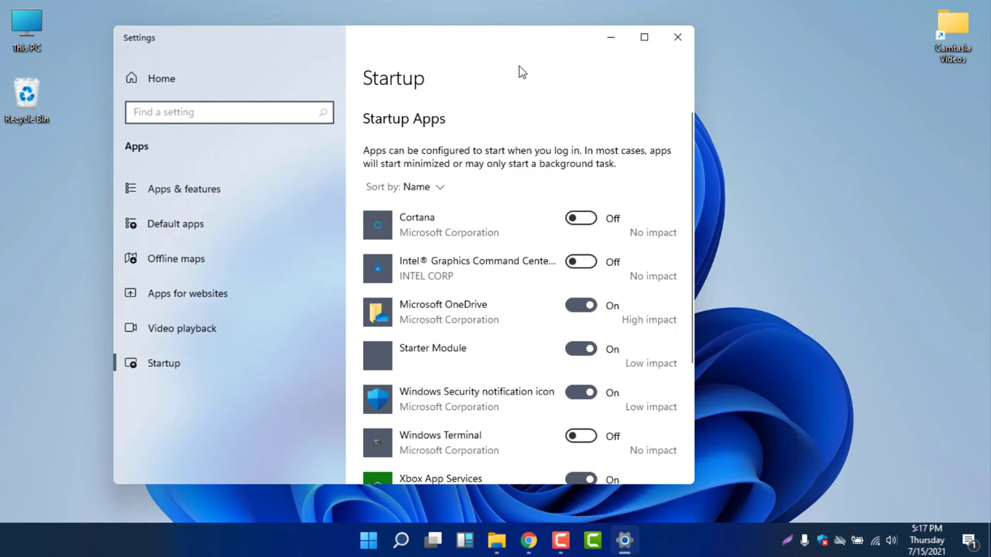
# Scroll through the Startup apps list to review each app's toggle and impact
pyautogui.scroll(-3)
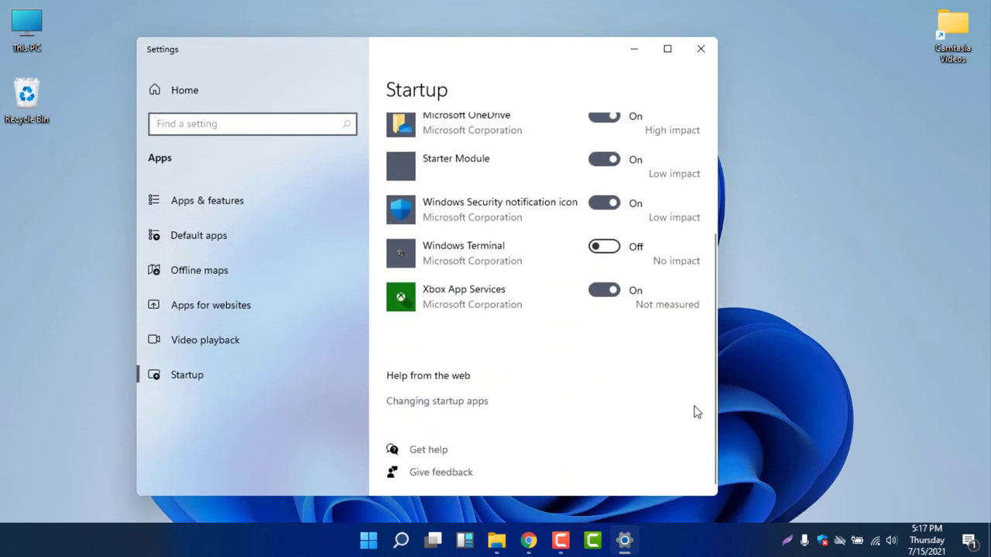
pyautogui.scroll(3)
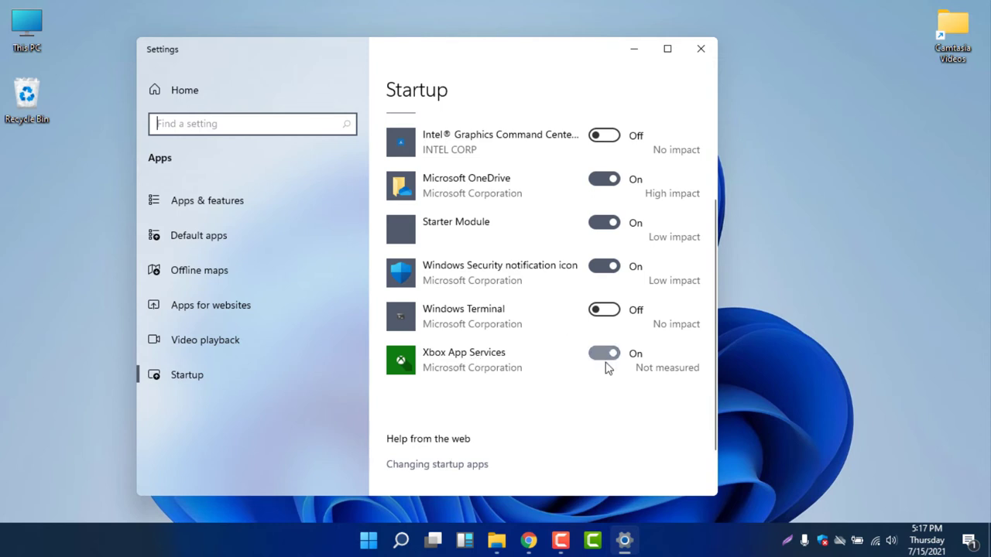
pyautogui.moveTo(471, 368)
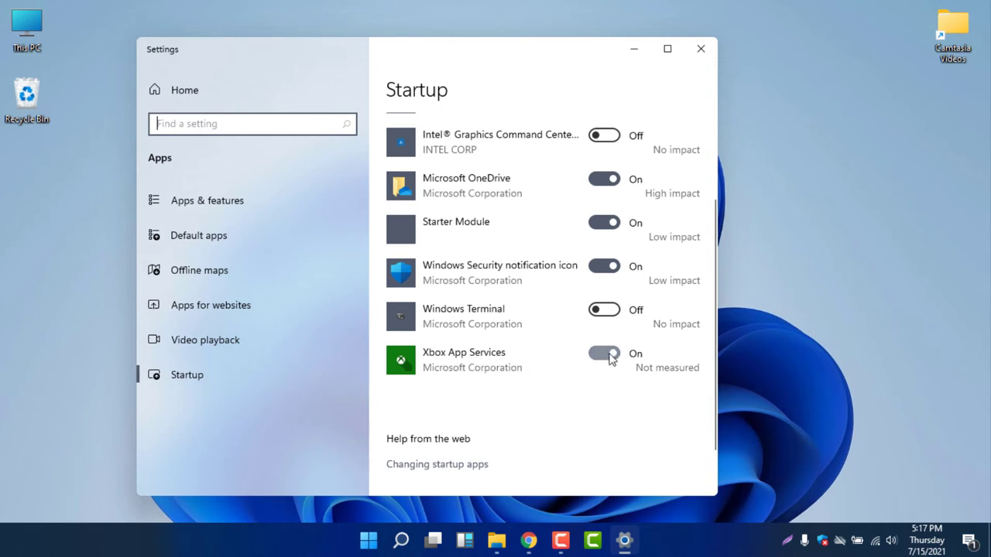
# Switch off the Xbox App Services and Microsoft OneDrive startup toggles
pyautogui.click(604, 354)
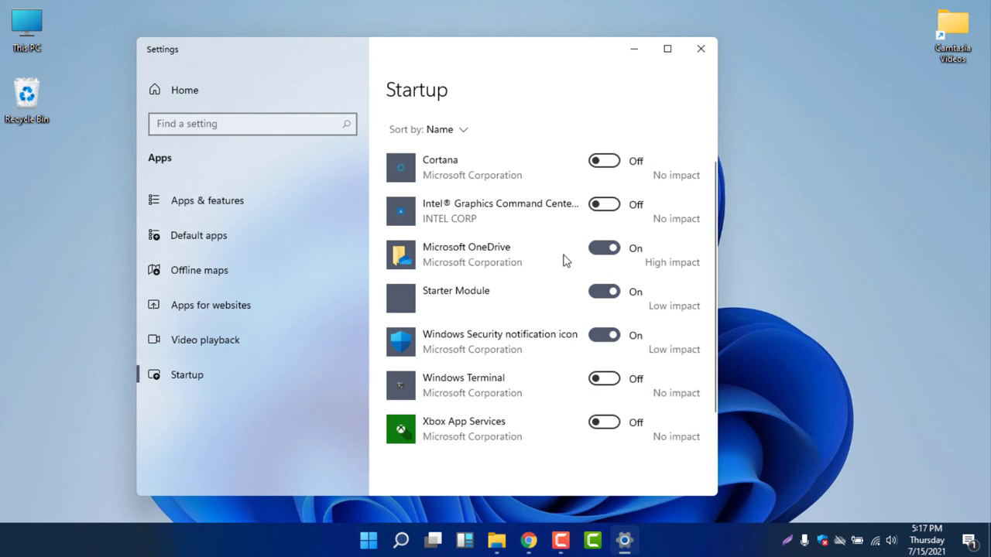
pyautogui.click(604, 247)
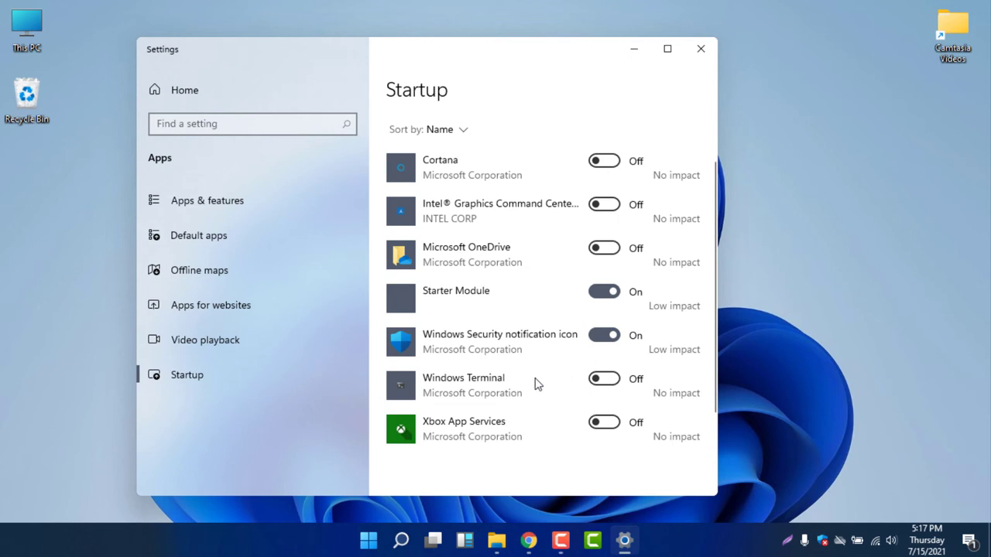
pyautogui.scroll(-3)
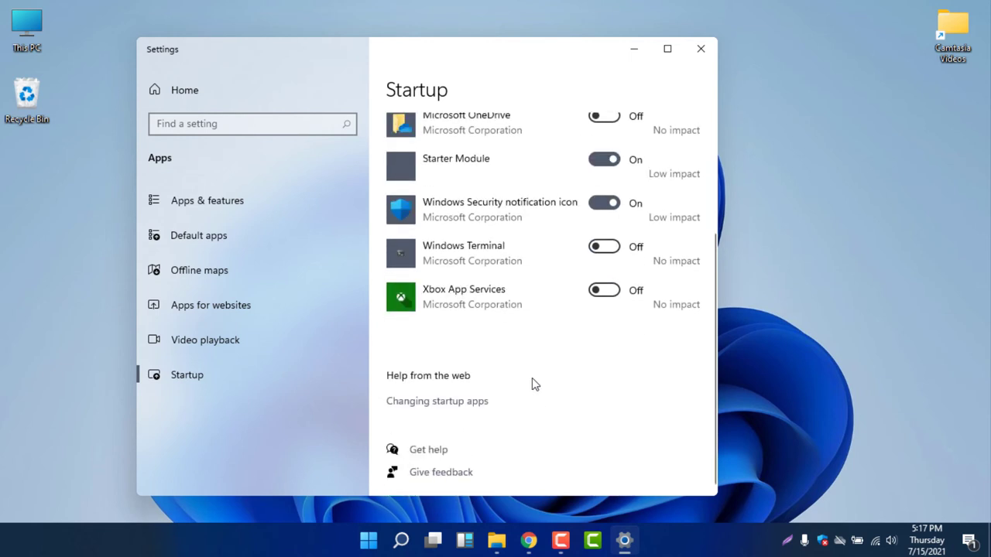
pyautogui.scroll(3)
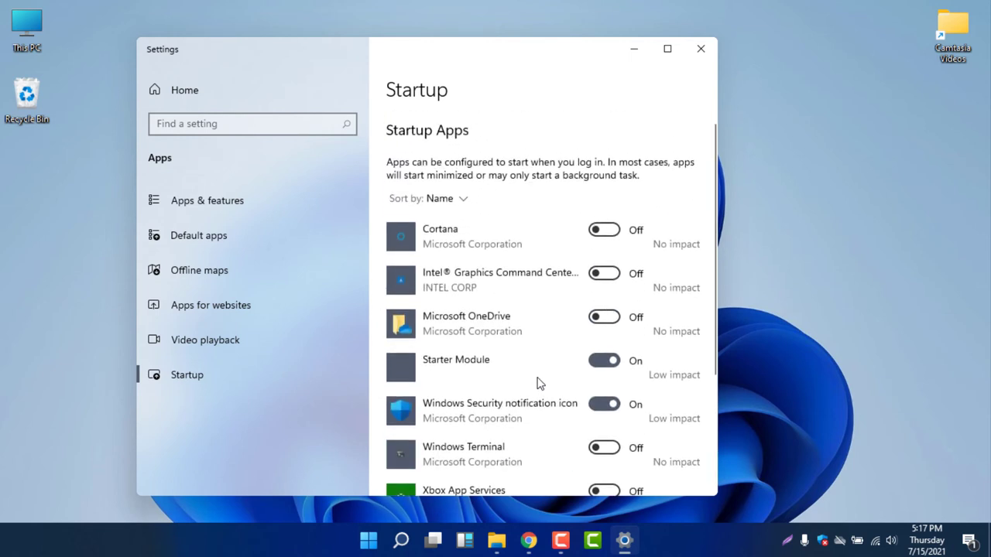
pyautogui.moveTo(608, 355)
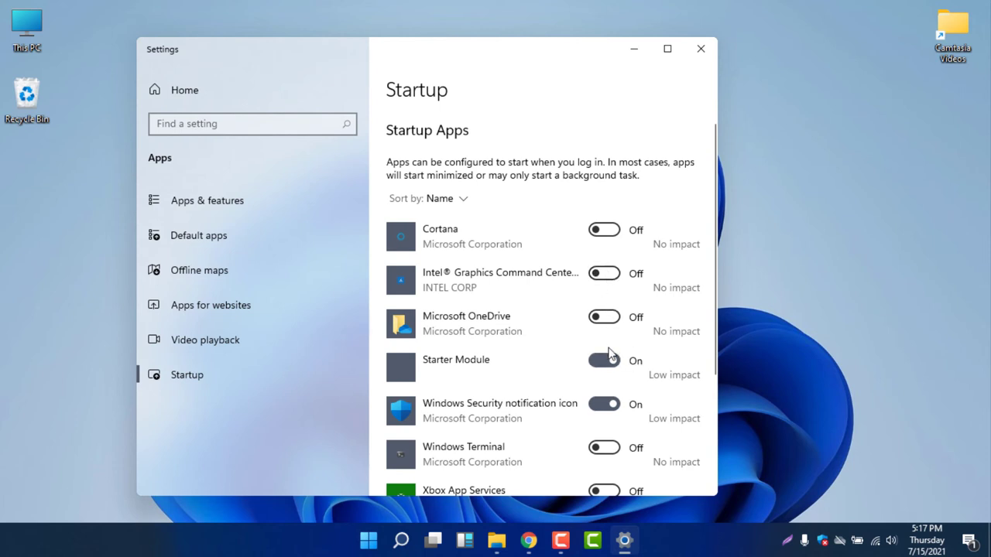
pyautogui.scroll(-3)
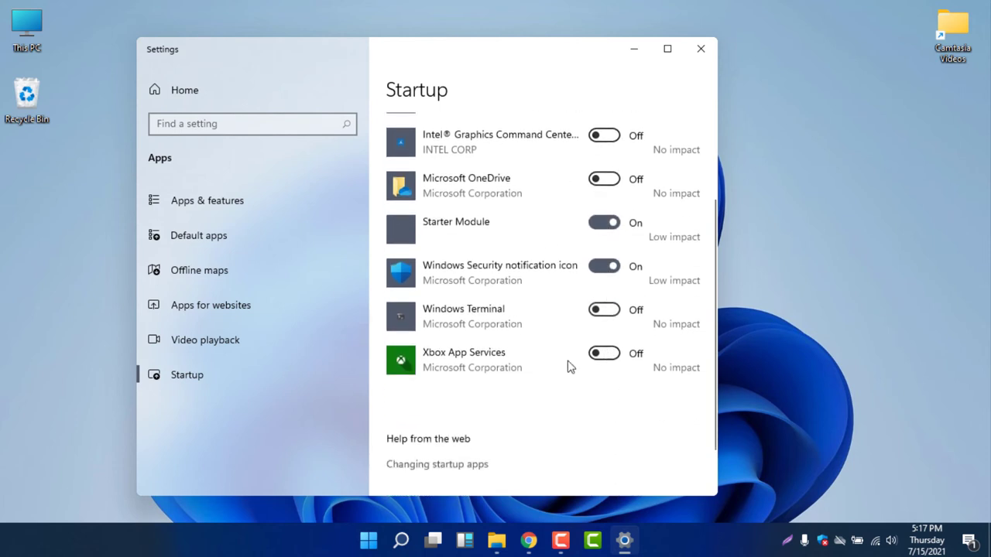
pyautogui.scroll(3)
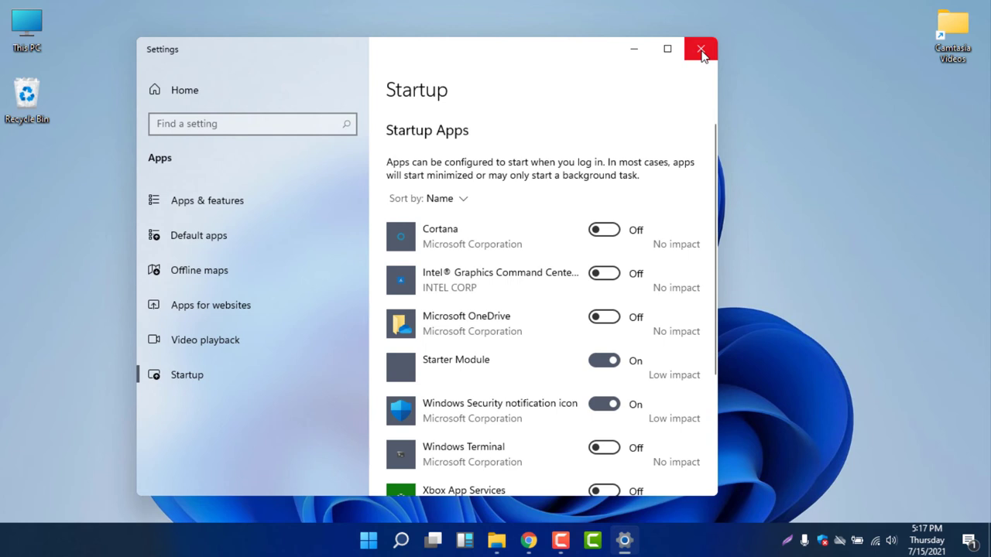
pyautogui.moveTo(649, 246)
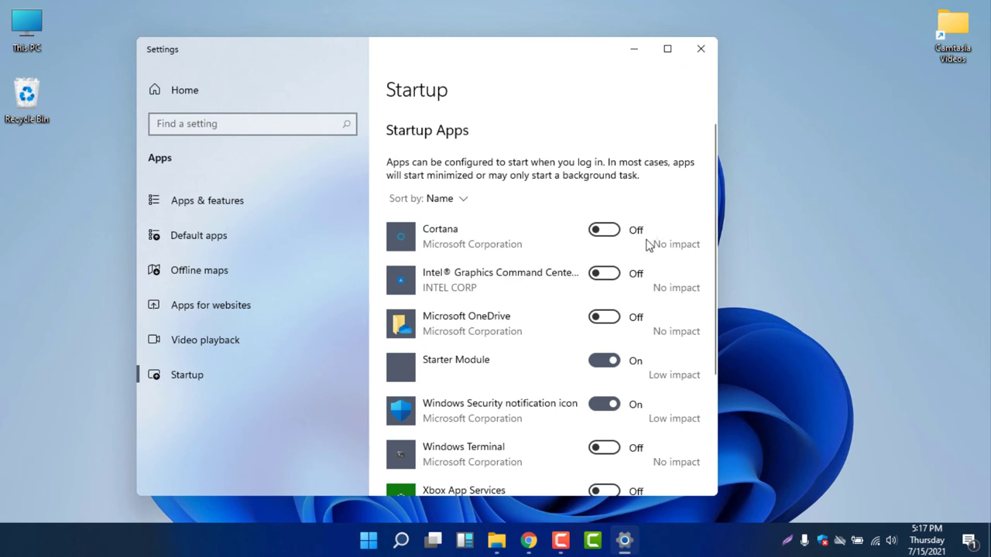
pyautogui.moveTo(445, 142)
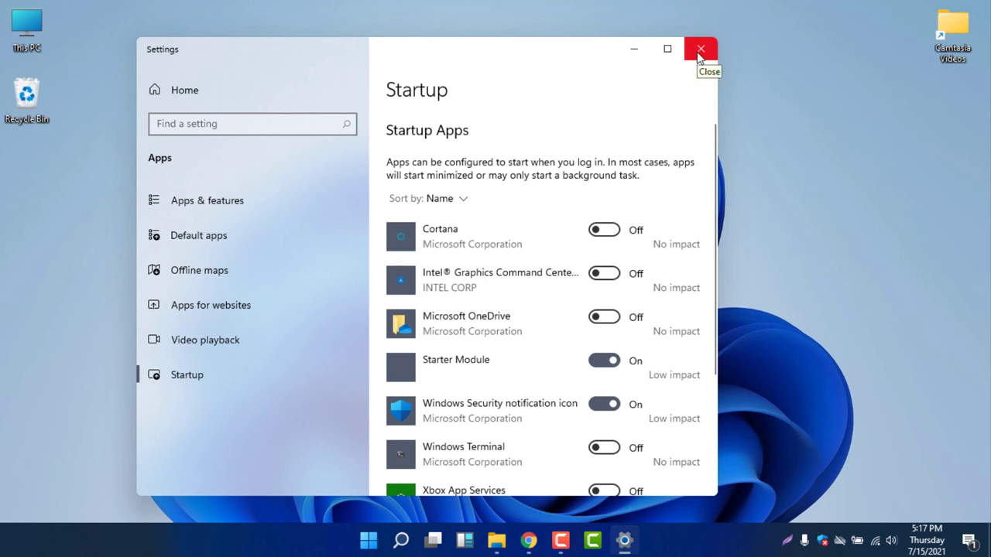
pyautogui.moveTo(699, 54)
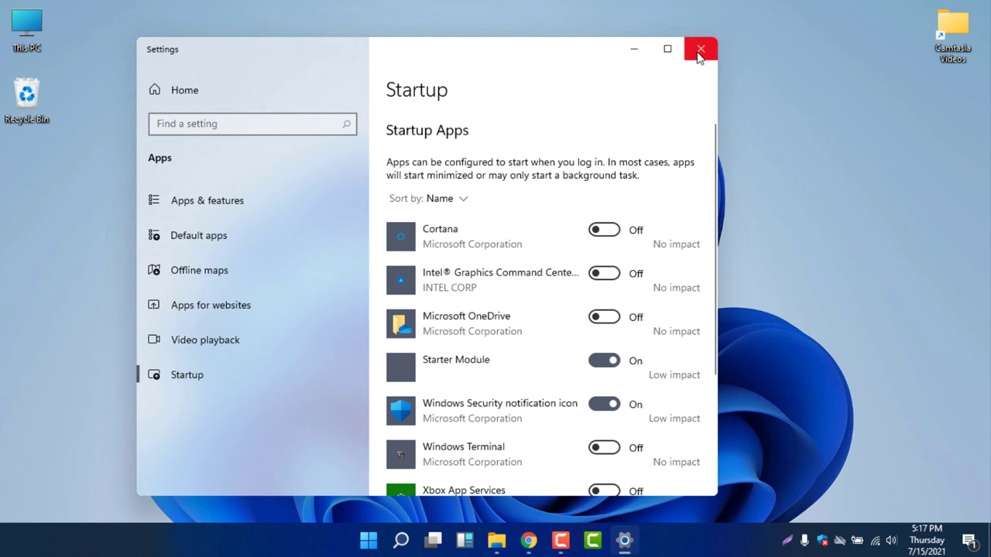
# Close the Settings window with its X button
pyautogui.click(699, 49)
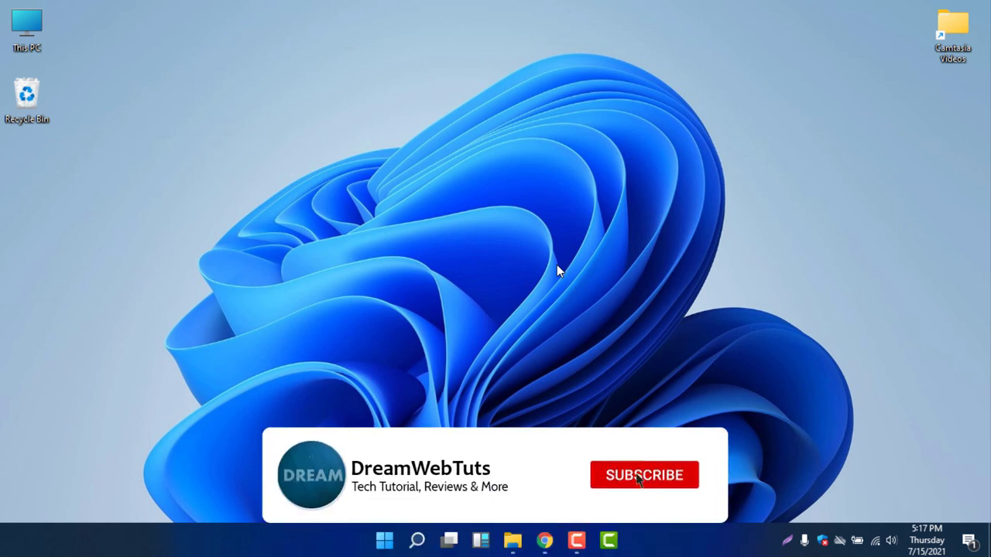
pyautogui.click(644, 475)
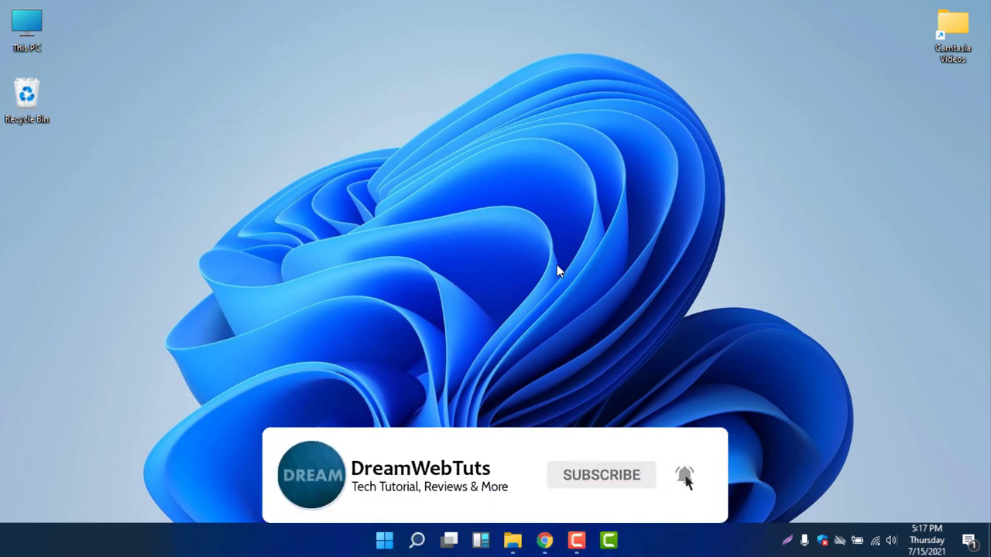